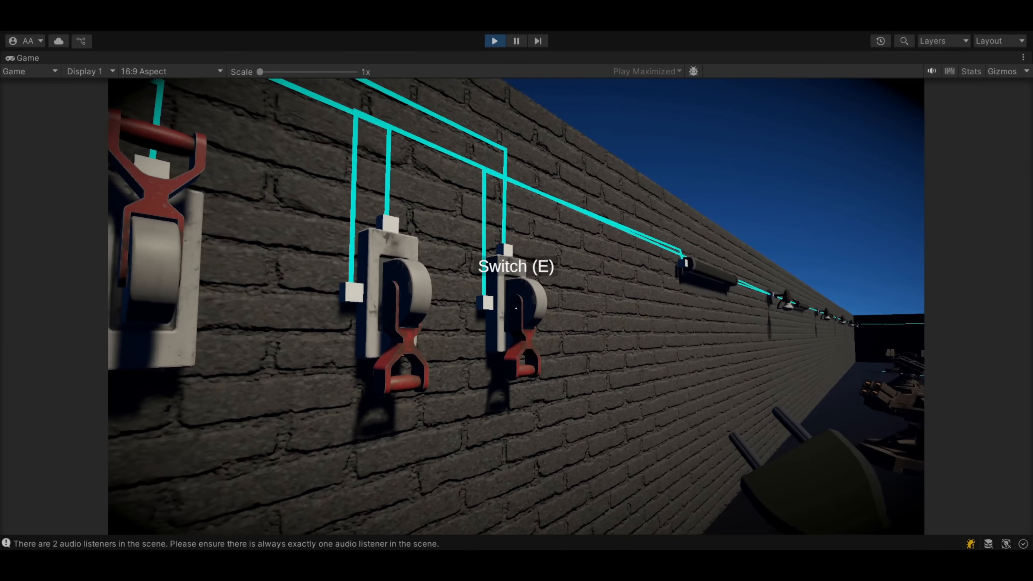
# - Toggle the wall switch with E so the purple corridor lights and turrets power on
pyautogui.press('e')
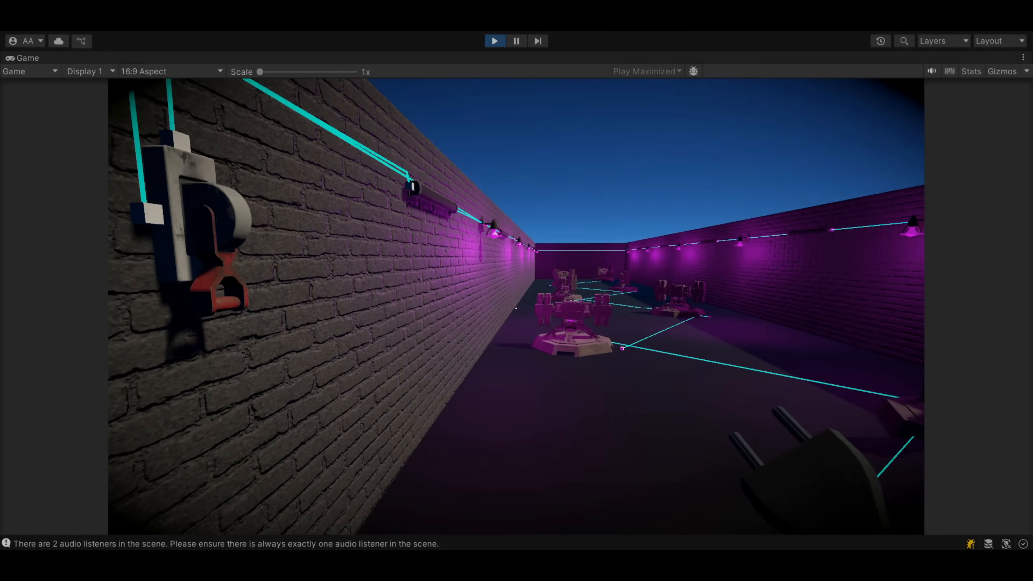
pyautogui.click(84, 72)
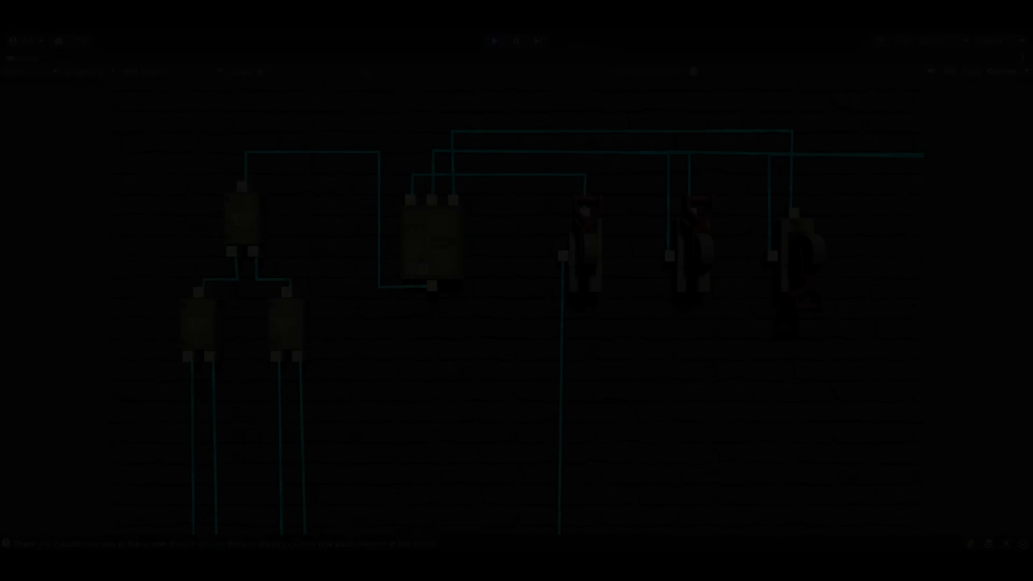
# - Switch the Game view to Display 2 for the overhead camera of the lit corridor
pyautogui.click(493, 40)
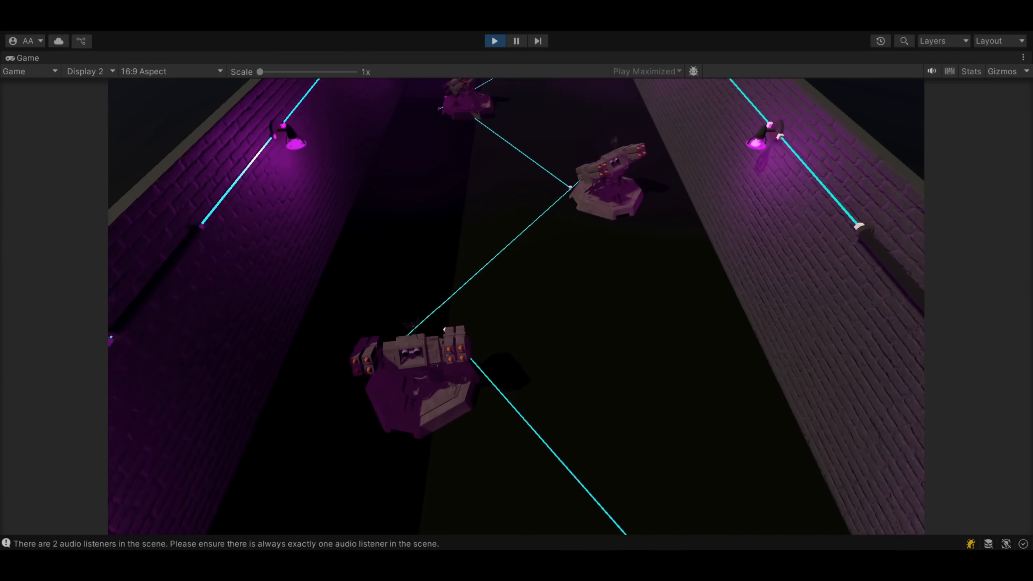